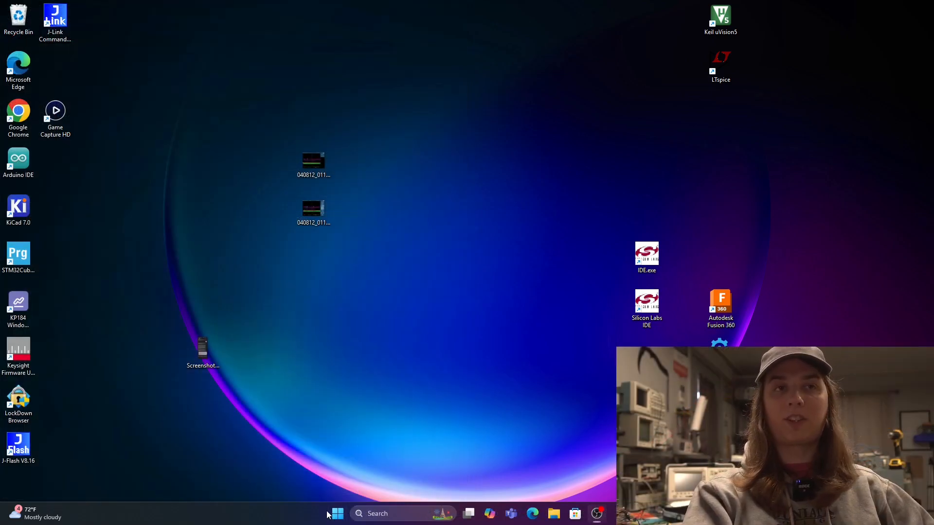
Step: Search the Start menu for 'dev' to launch Device Manager
click(336, 514)
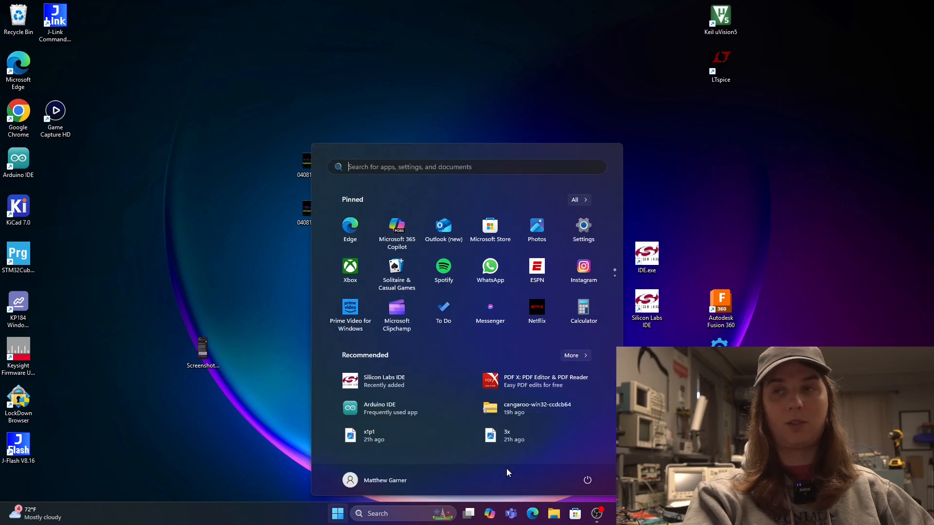
text(dev)
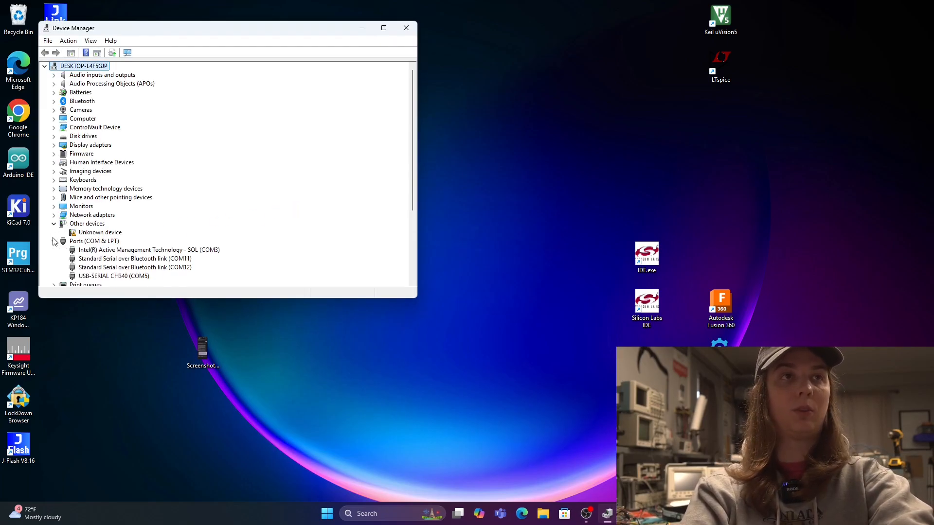
Step: Tick 'Enabling the Serial Port Enumerator' in the CH340 COM5 port's advanced settings and confirm
right_click(113, 276)
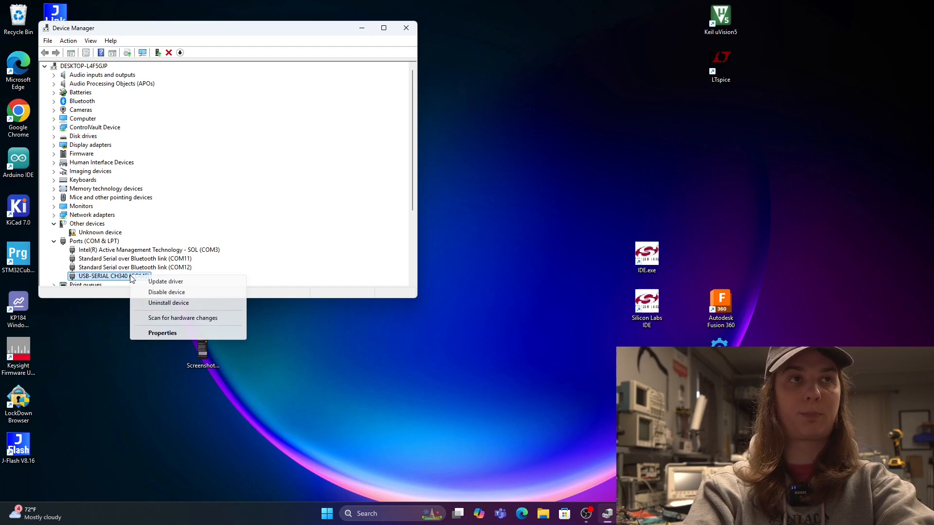
click(162, 333)
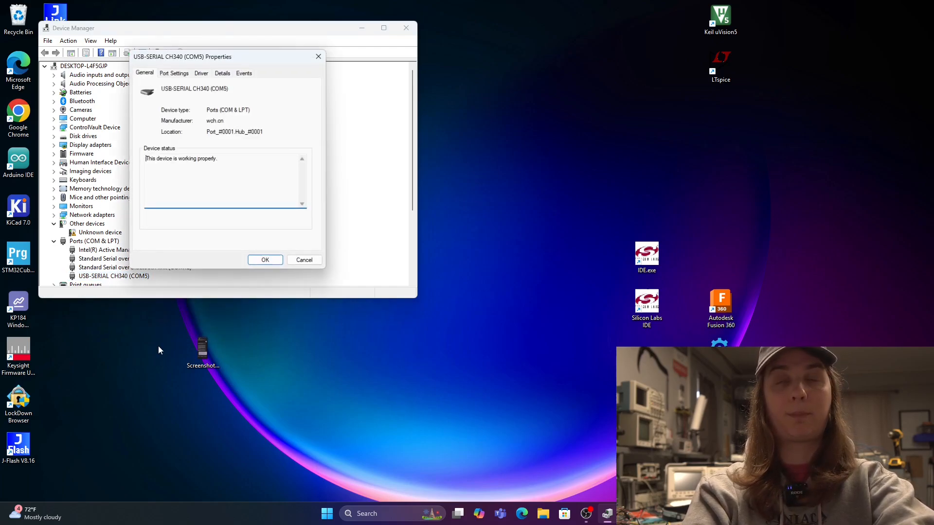
click(174, 72)
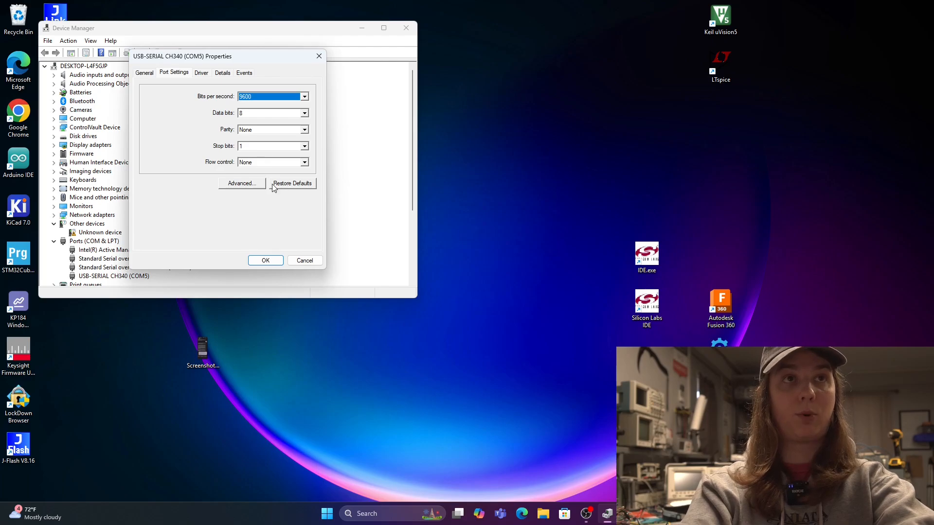
click(241, 183)
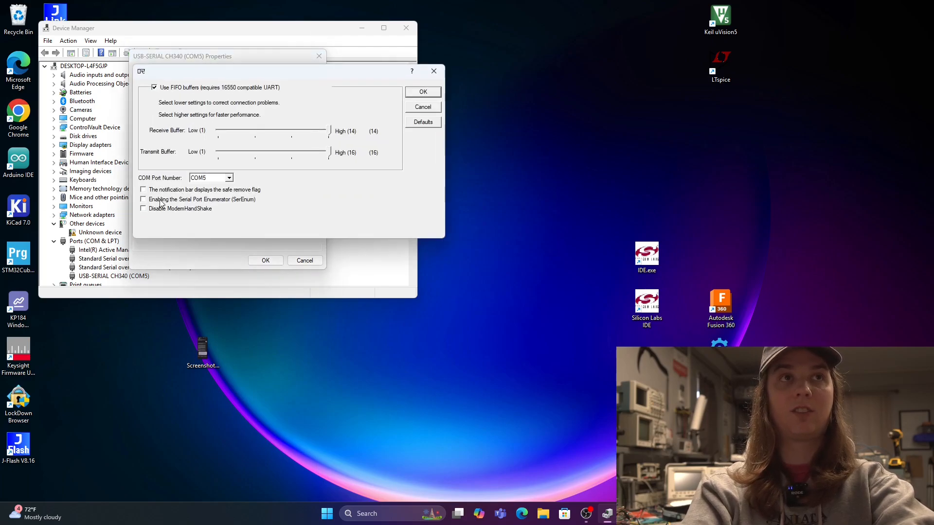
click(143, 199)
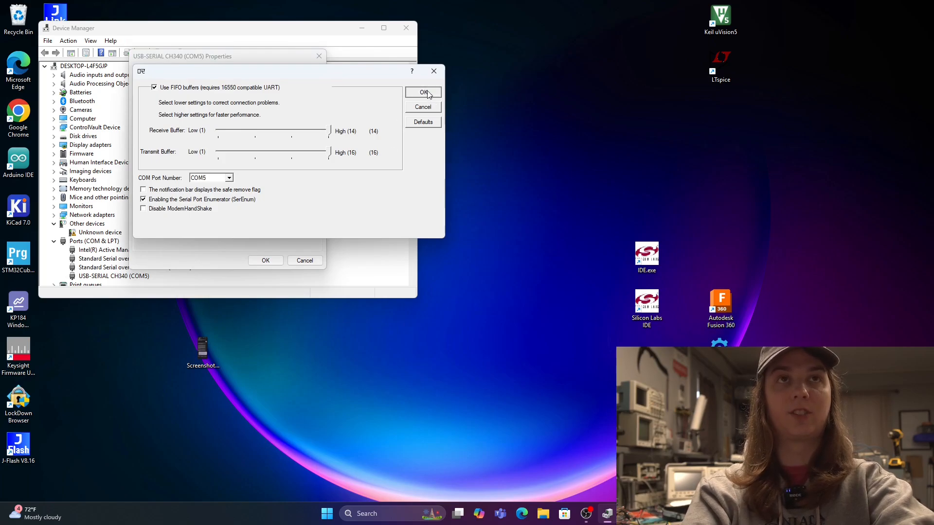
click(423, 92)
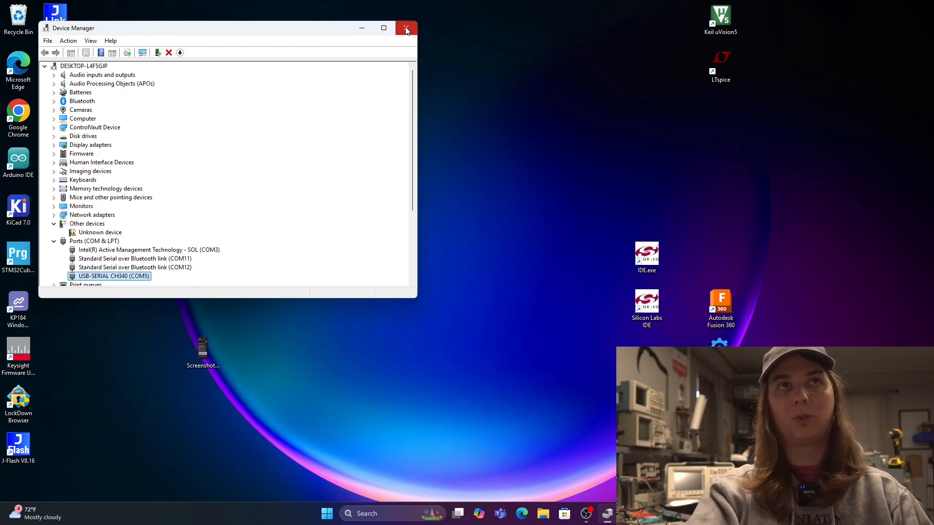
Step: Close Device Manager and relaunch Arduino IDE from its desktop shortcut
click(406, 28)
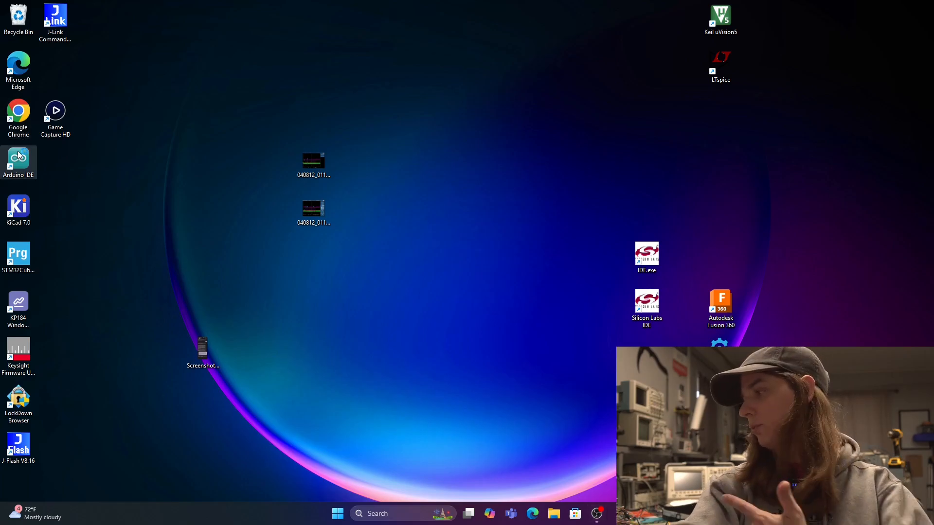
double_click(18, 158)
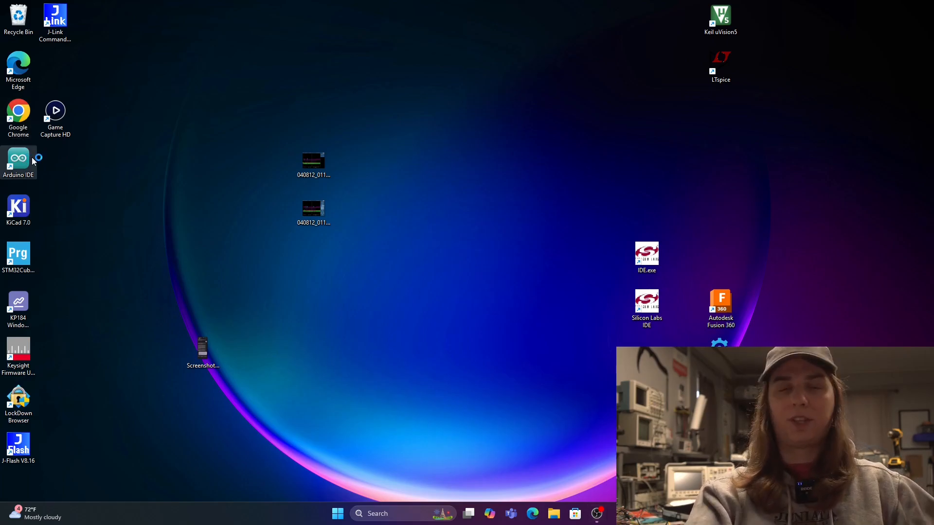
double_click(18, 157)
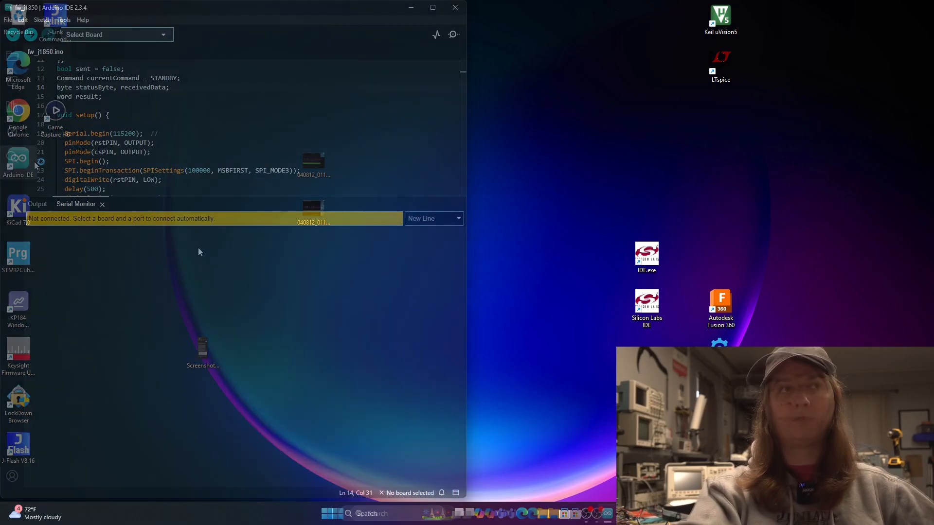